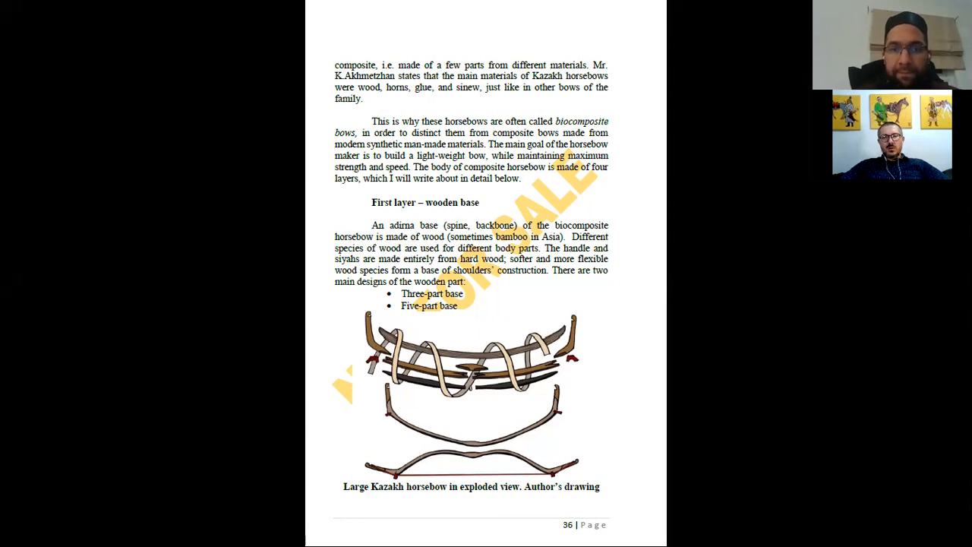
mouse_move(734, 104)
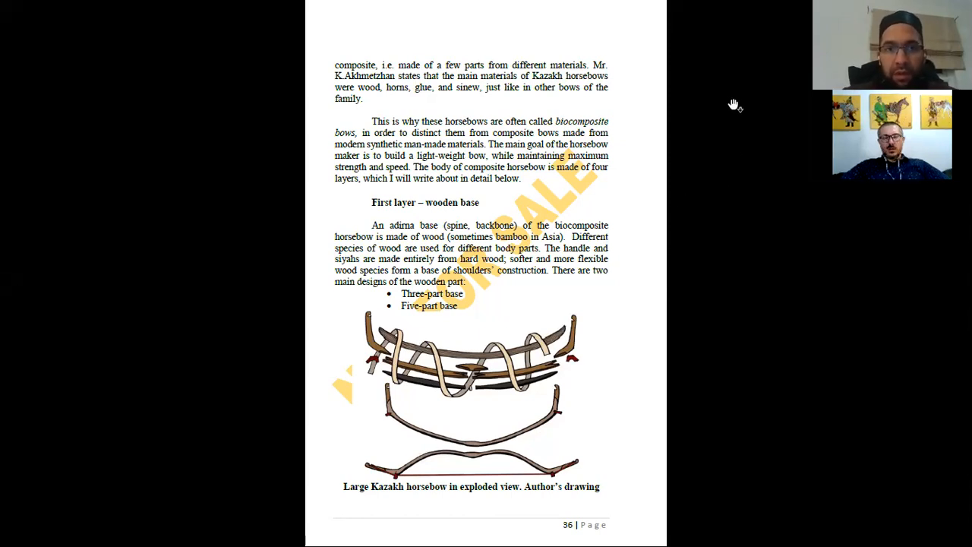
mouse_move(720, 162)
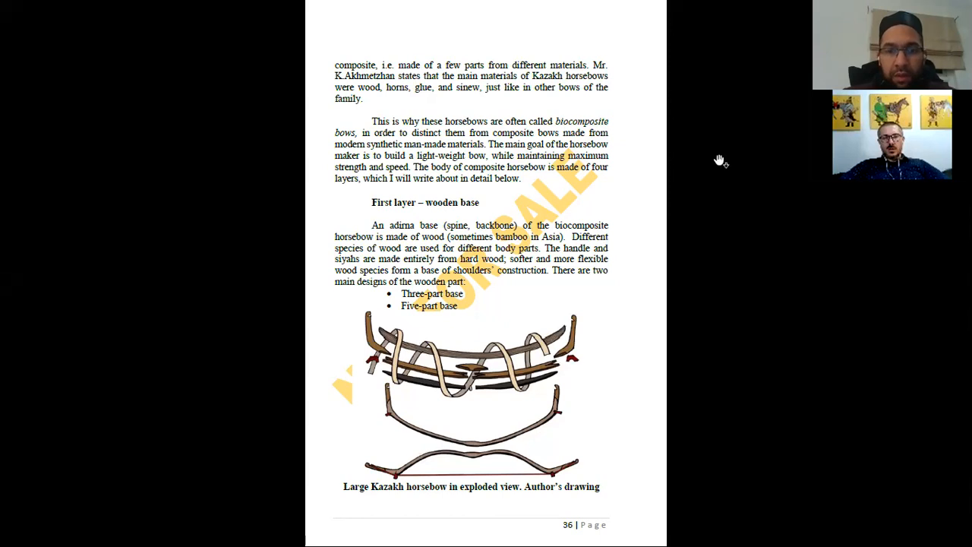
mouse_move(729, 110)
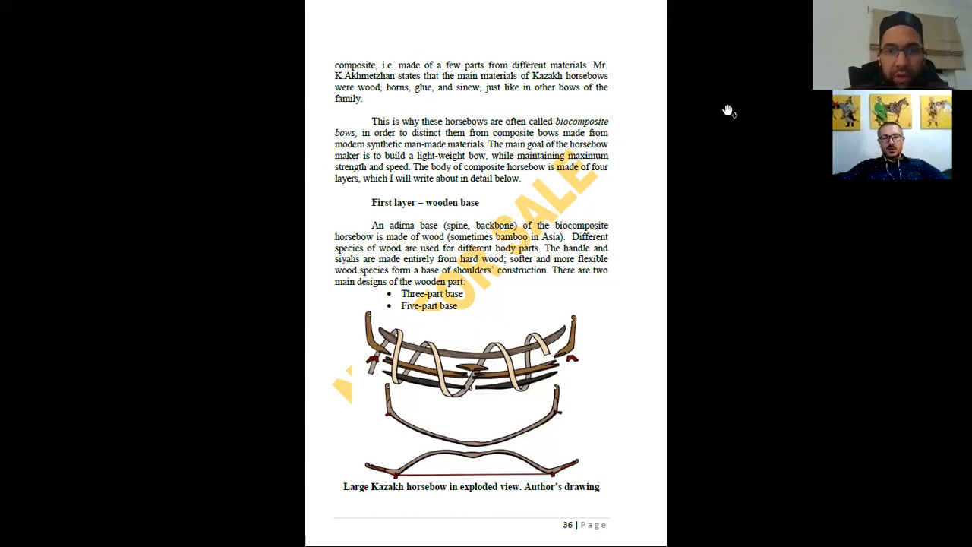
mouse_move(695, 275)
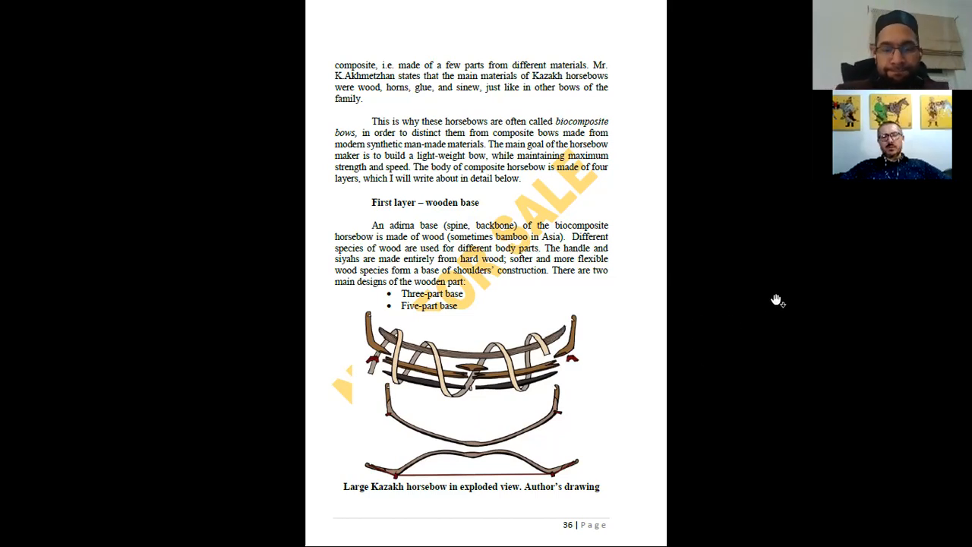
mouse_move(757, 379)
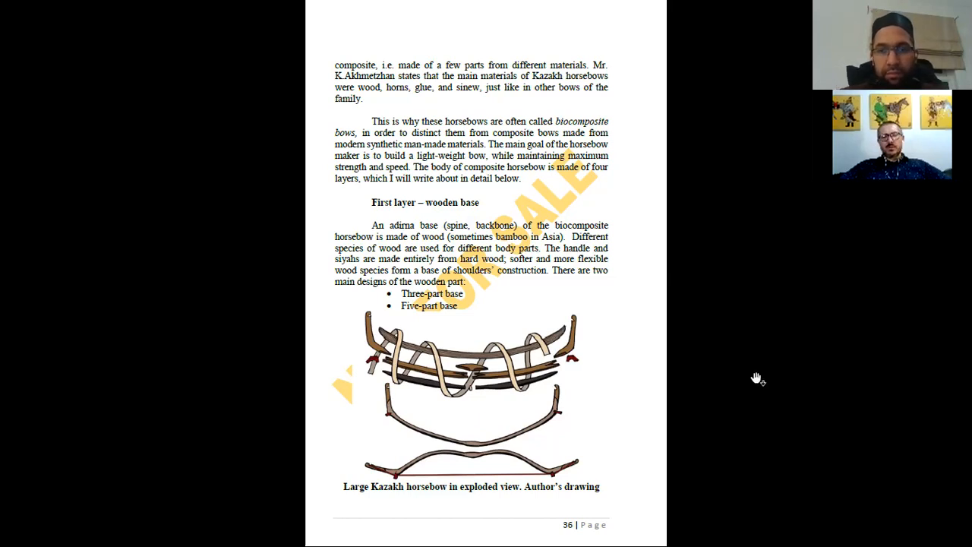
mouse_move(799, 358)
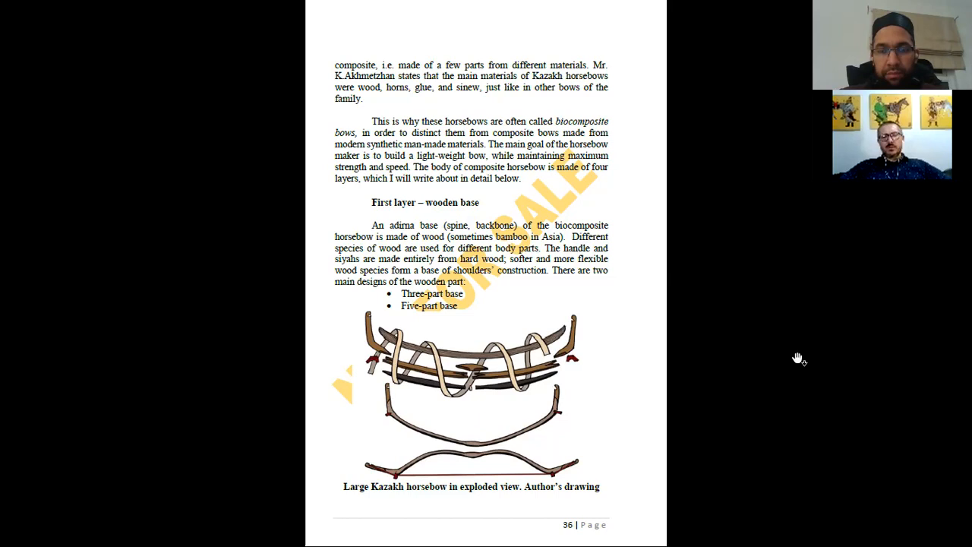
mouse_move(134, 262)
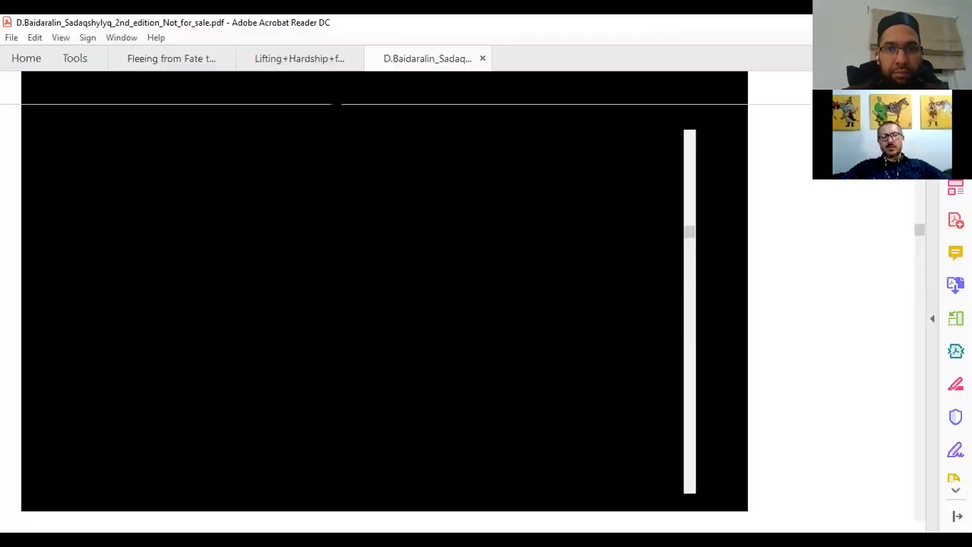
mouse_move(321, 217)
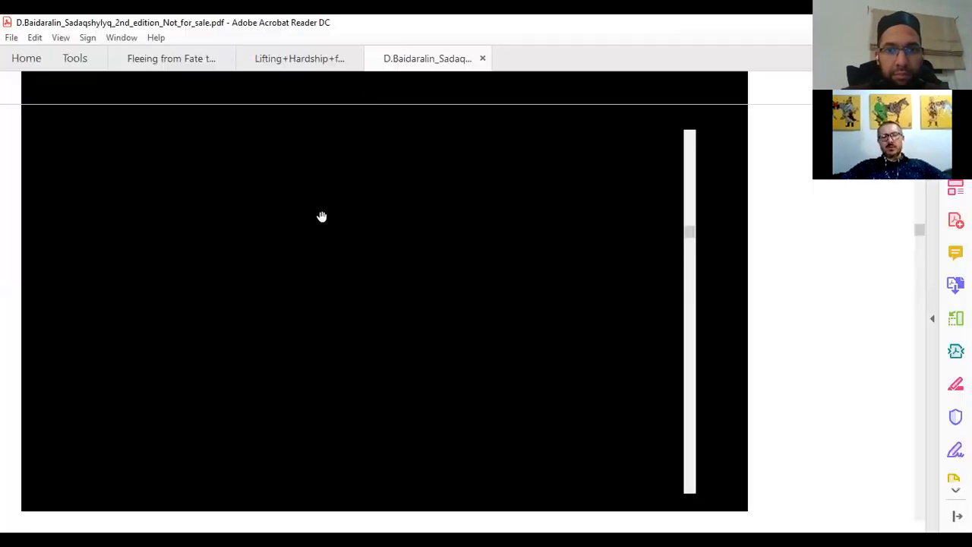
mouse_move(64, 44)
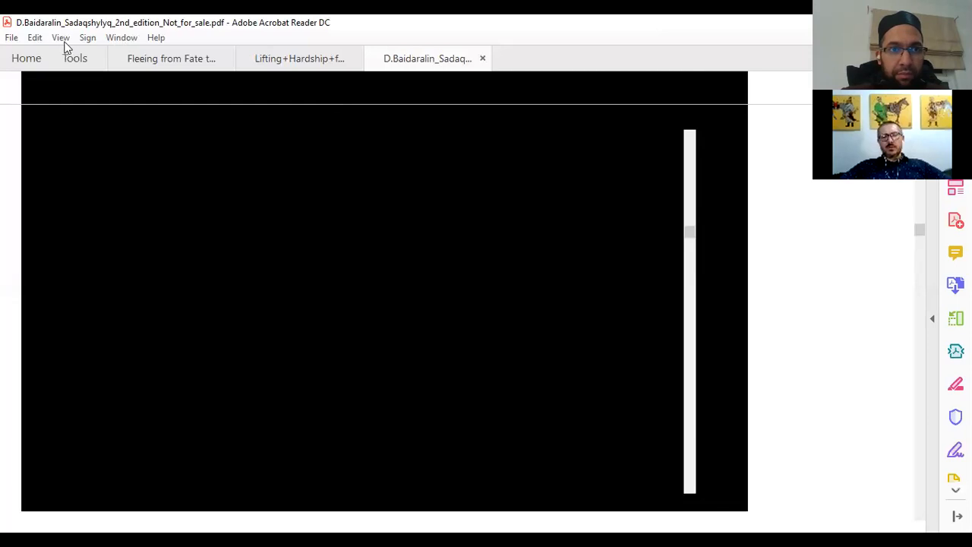
mouse_move(137, 264)
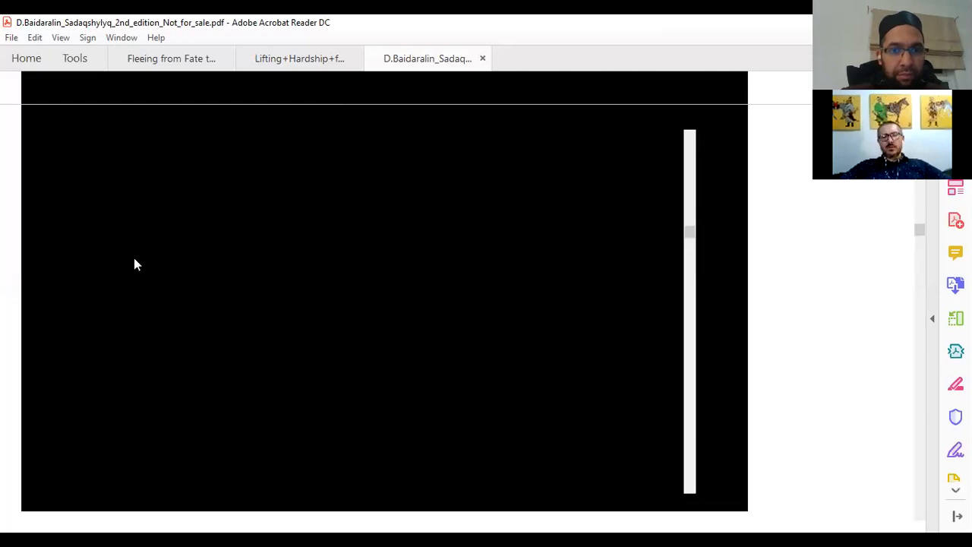
mouse_move(338, 263)
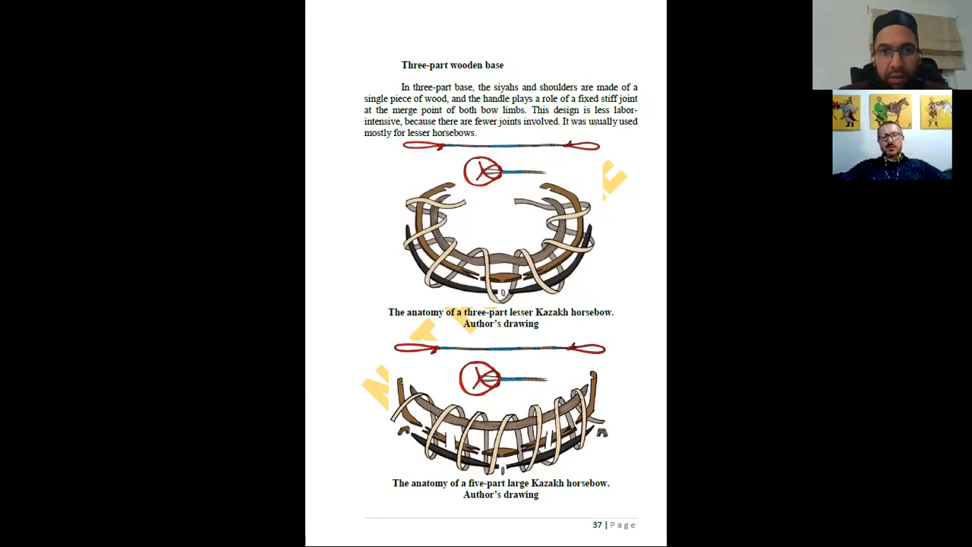
- Scroll past page 37's three-part drawings to page 38's five-part wooden base
scroll(down, 3)
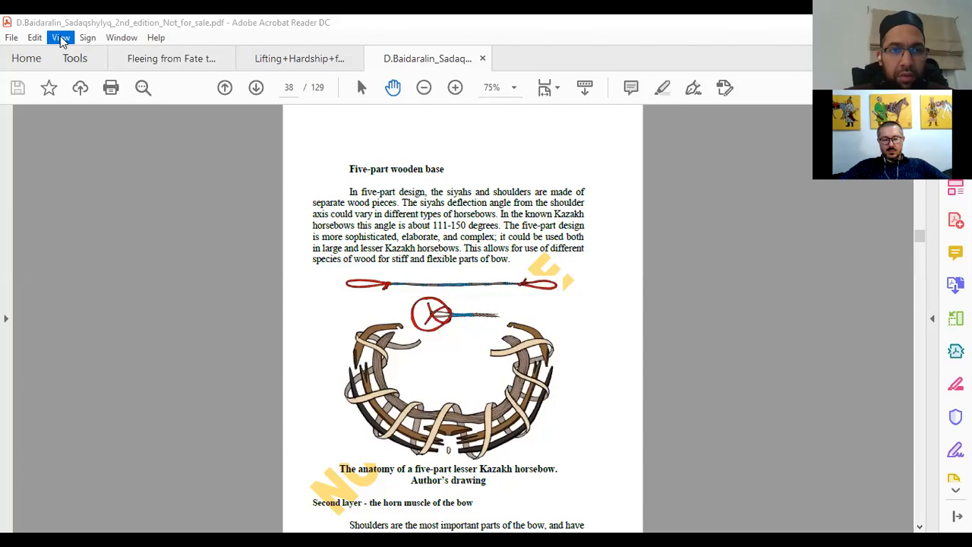
- Switch the horsebow PDF to full screen and return to page 36's exploded view
click(61, 37)
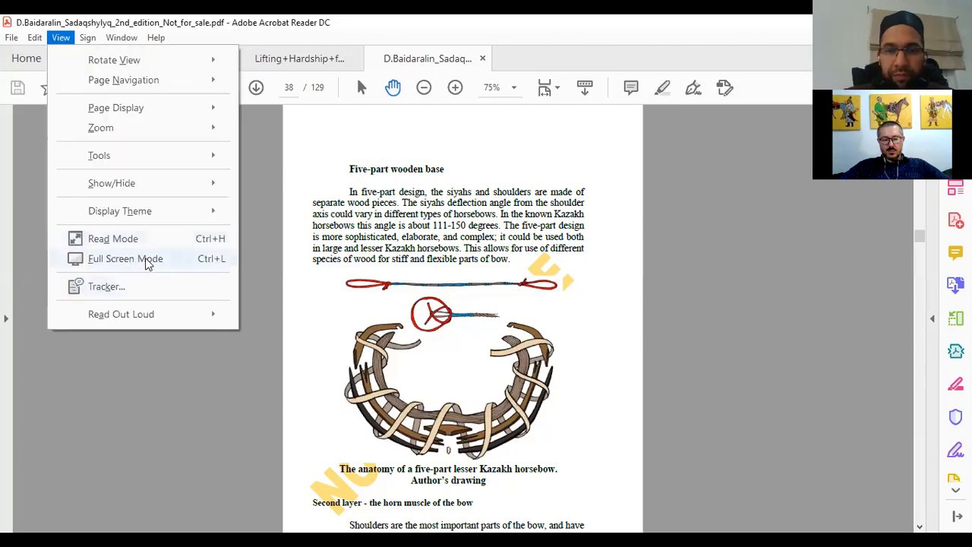
click(125, 258)
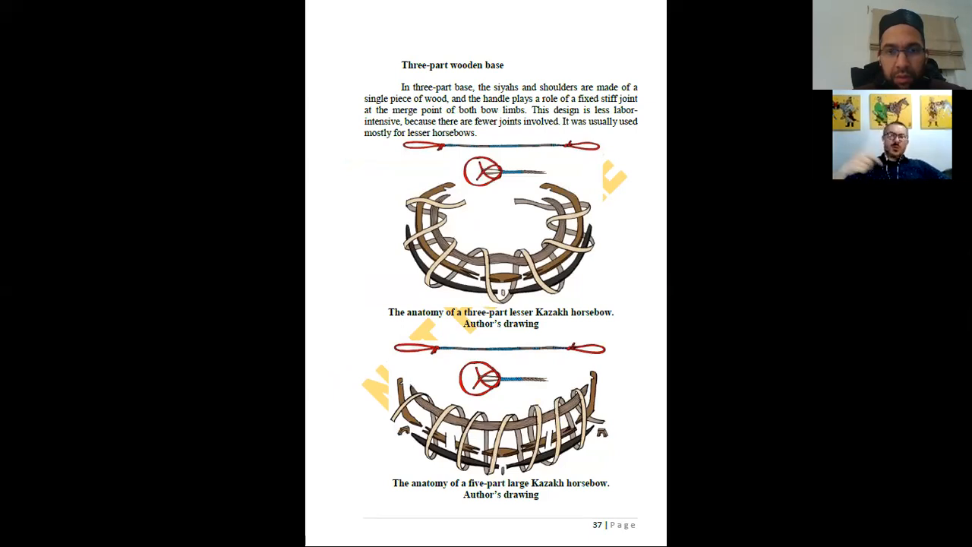
scroll(down, 3)
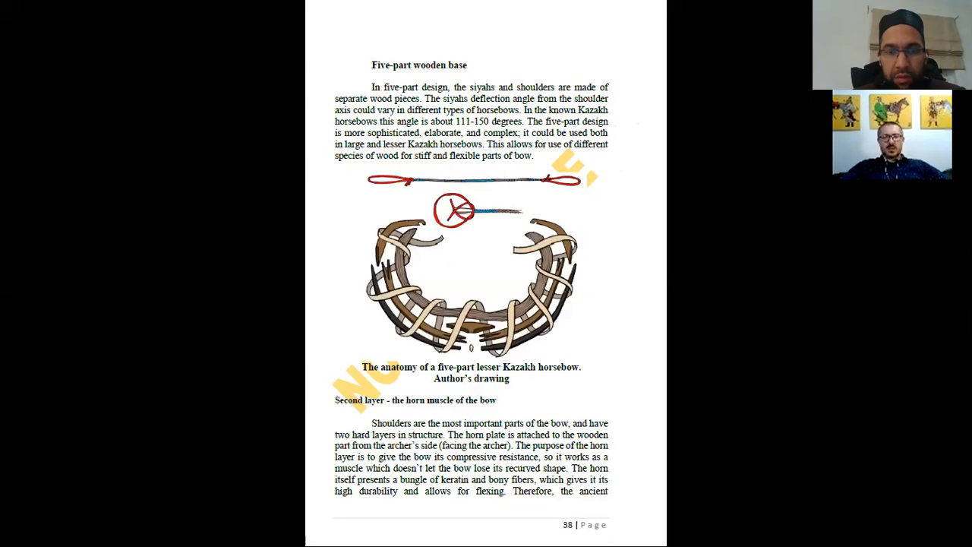
scroll(up, 3)
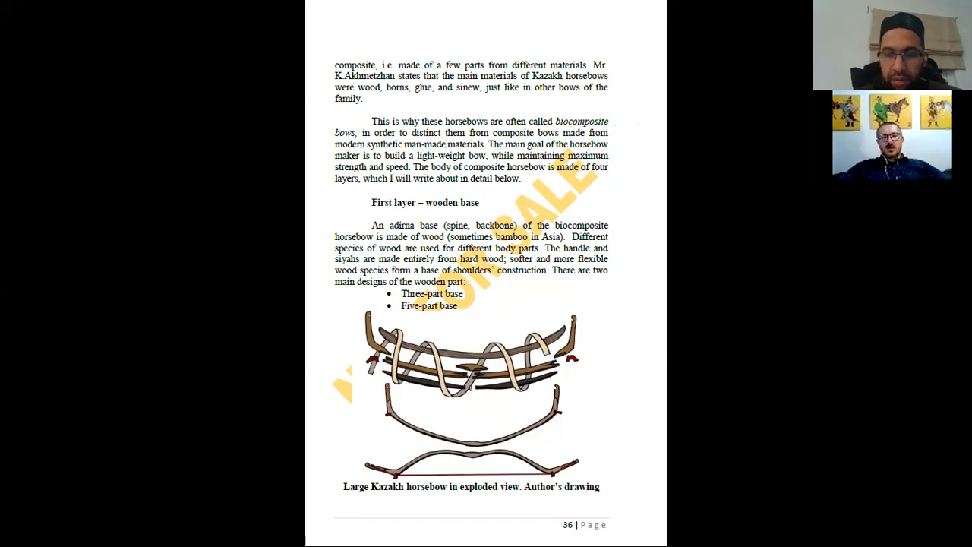
- Scroll down to page 38, the five-part lesser horsebow drawing
scroll(down, 3)
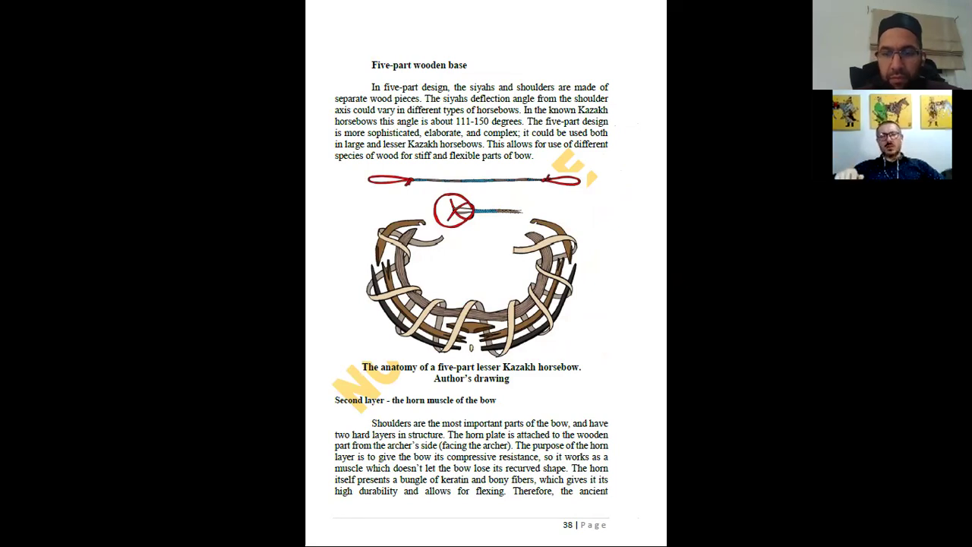
- Scroll through page 39 to page 41's lesser and large horsebow cut sections
scroll(down, 3)
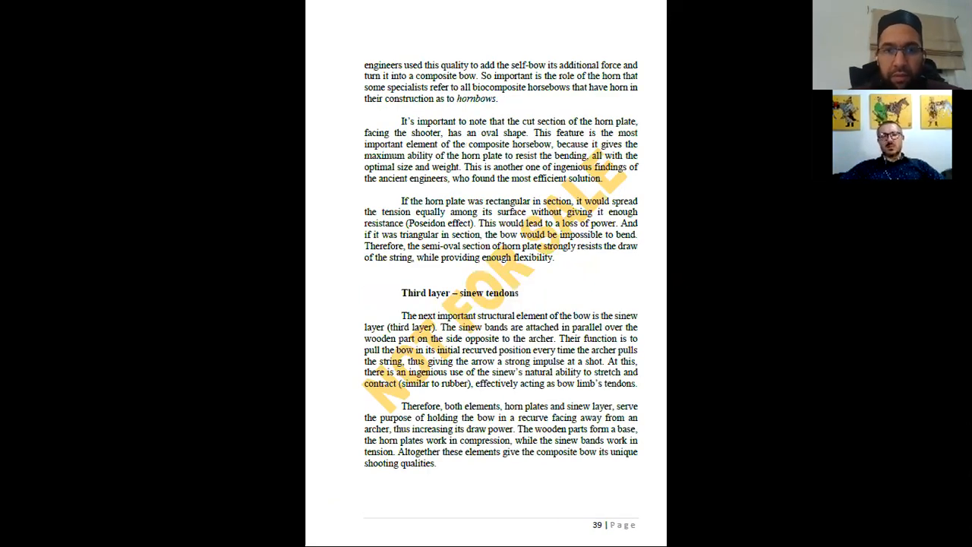
scroll(down, 3)
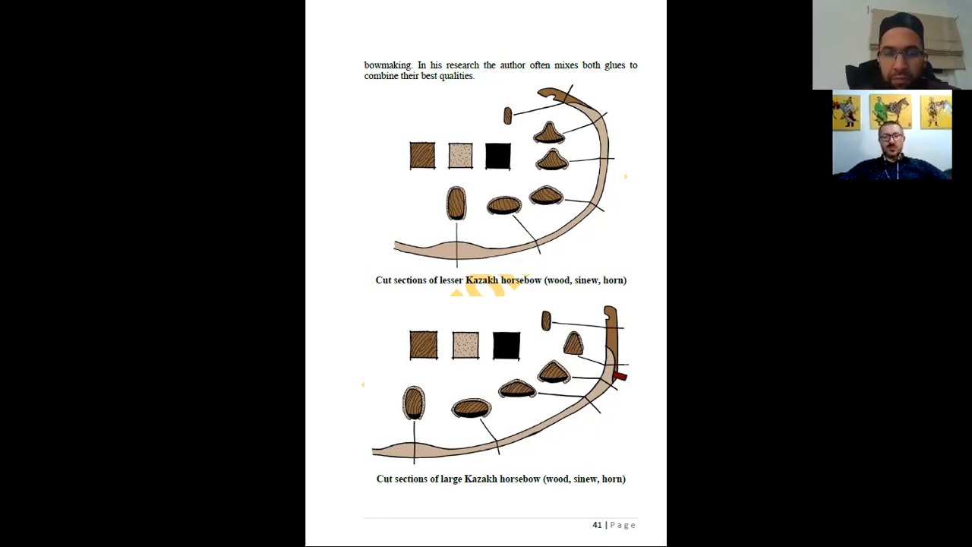
- Scroll down to page 43 on tobyrshaq string bridges and their four national shapes
scroll(down, 3)
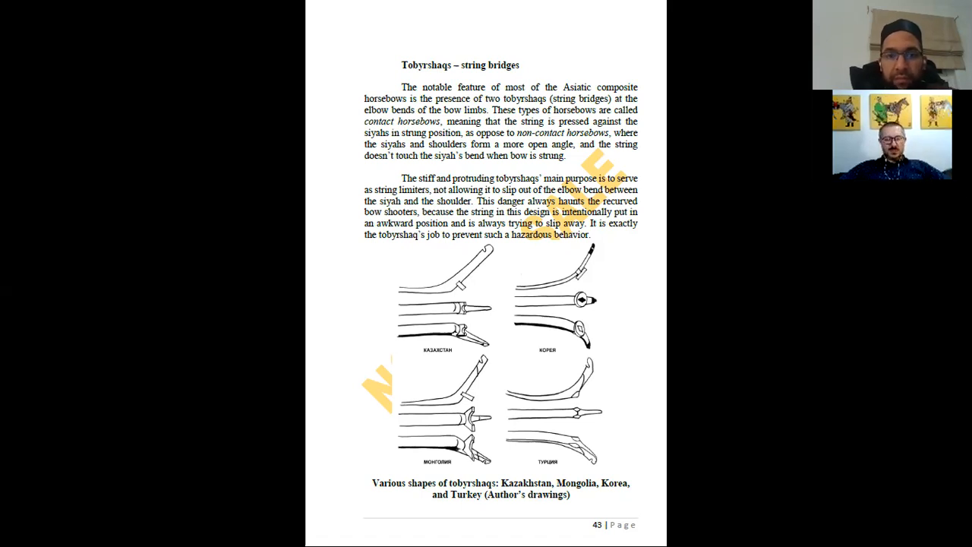
- Scroll past page 45's siyah drawings onto page 46 on finishes and design origins
scroll(down, 3)
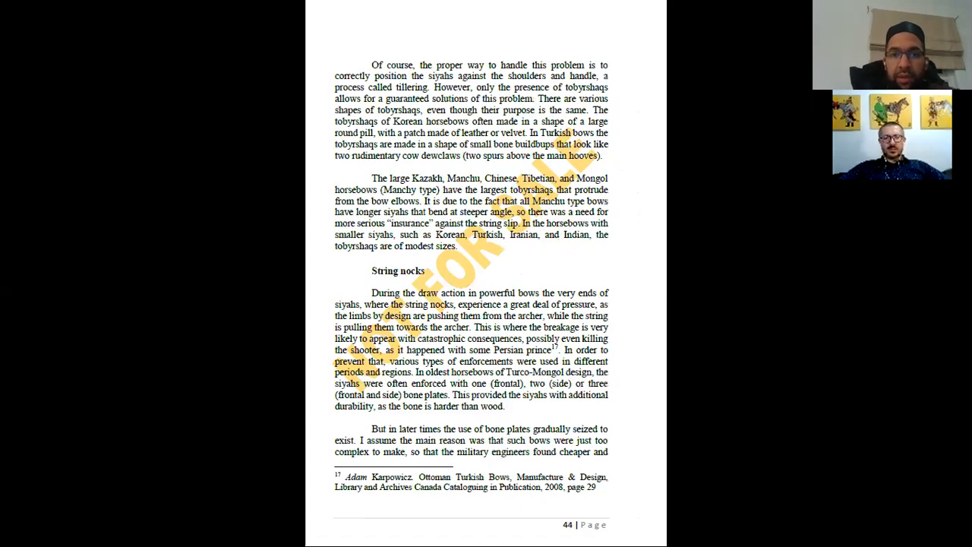
scroll(down, 3)
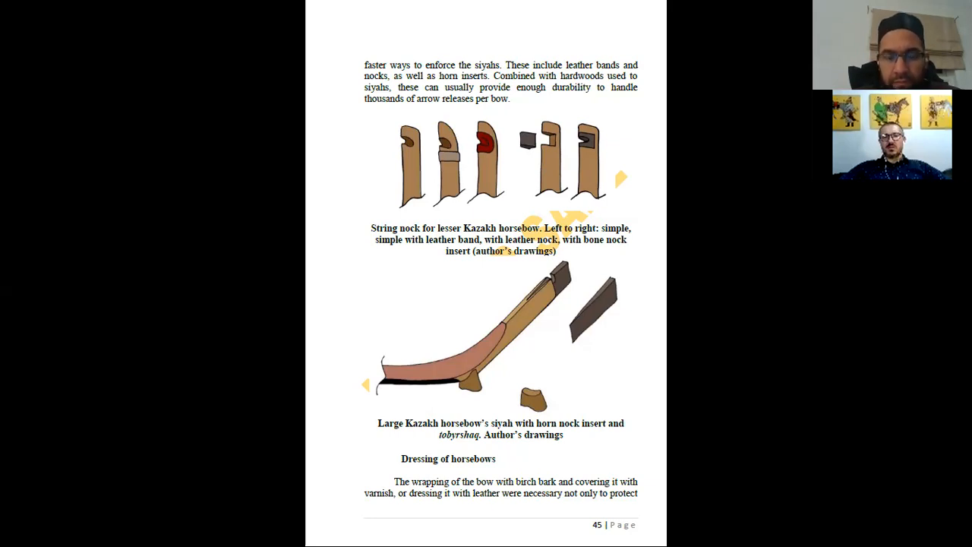
mouse_move(608, 344)
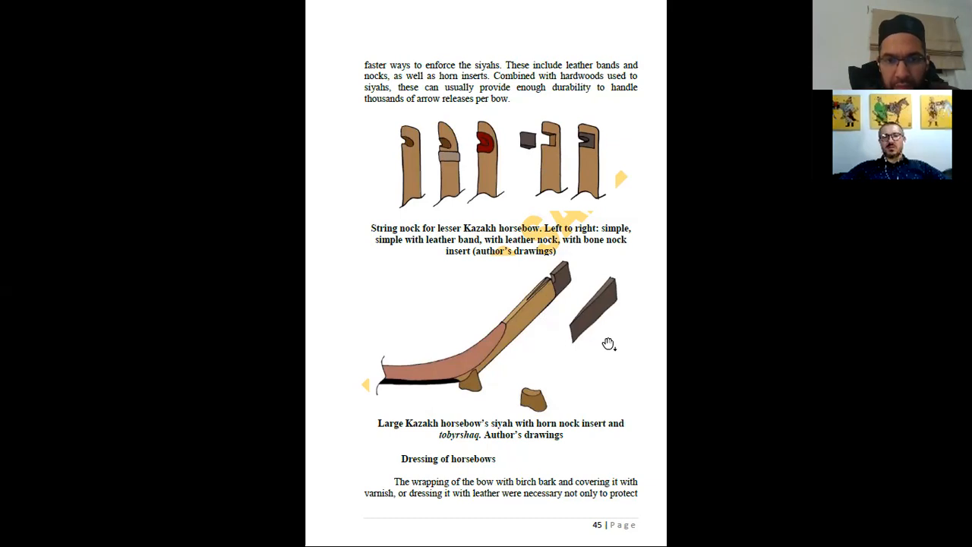
mouse_move(609, 343)
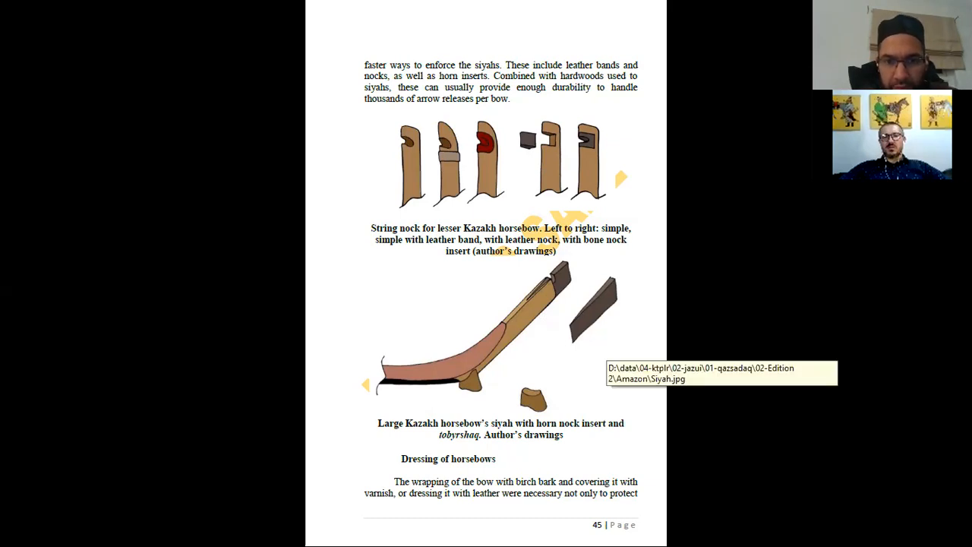
mouse_move(691, 243)
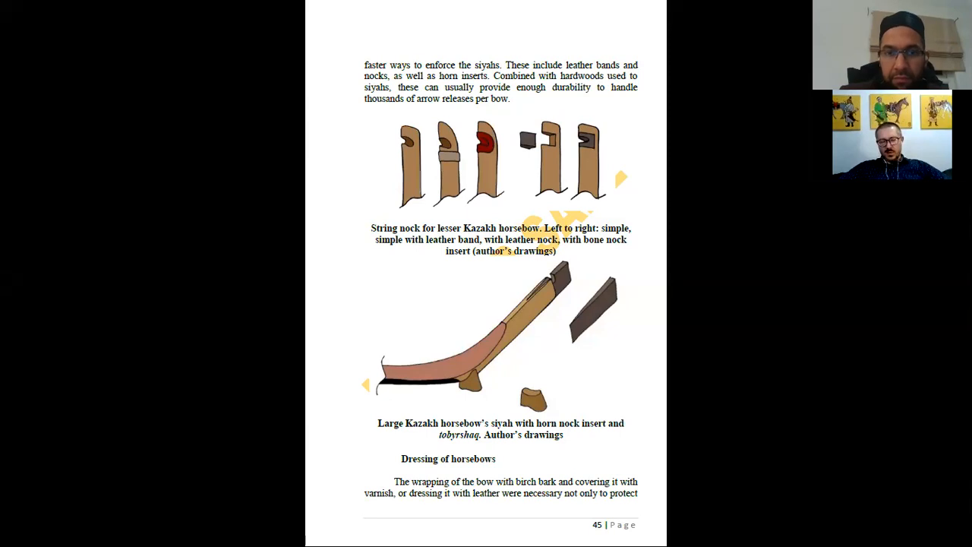
mouse_move(727, 284)
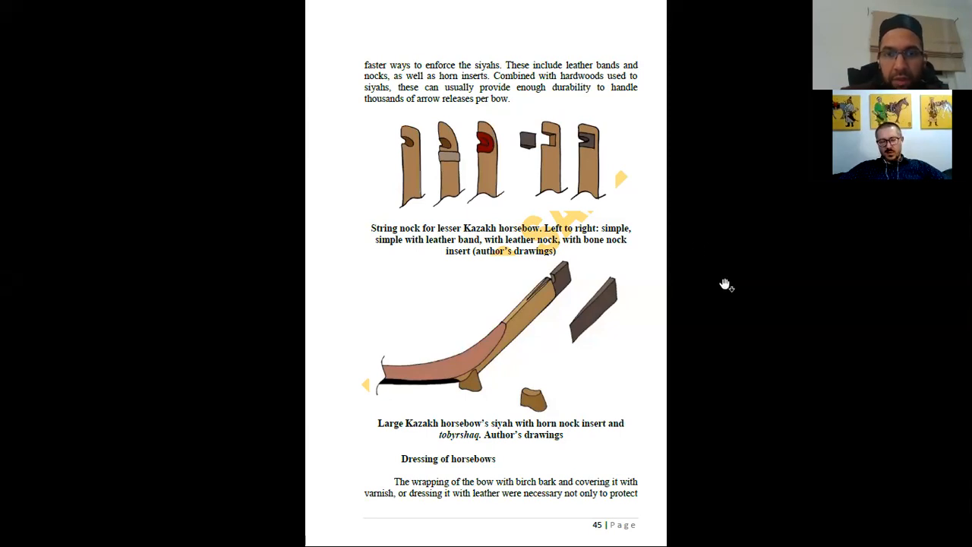
scroll(down, 3)
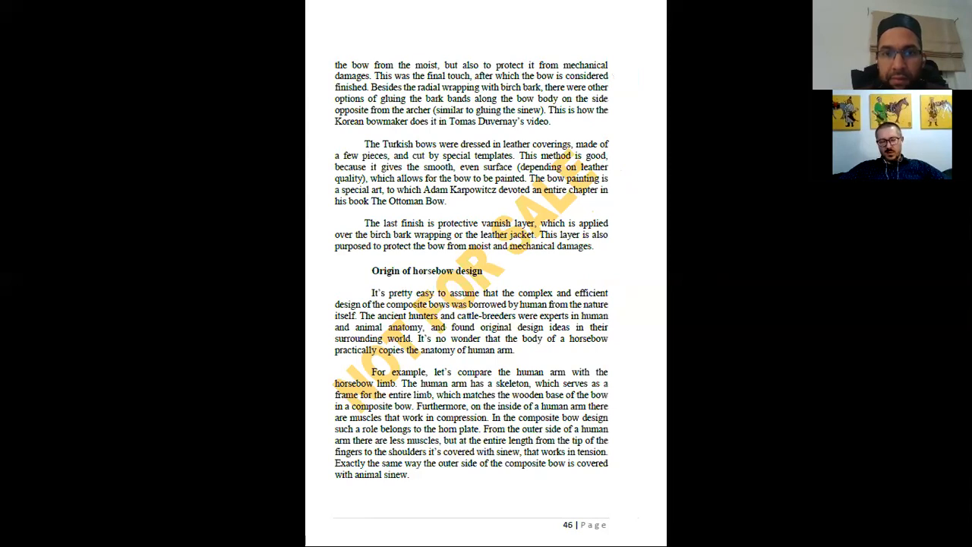
scroll(down, 3)
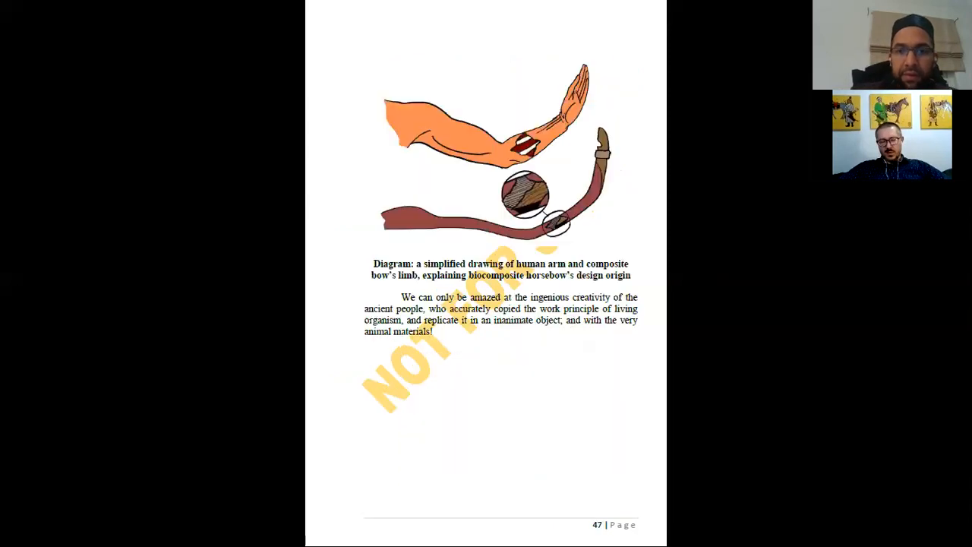
mouse_move(729, 303)
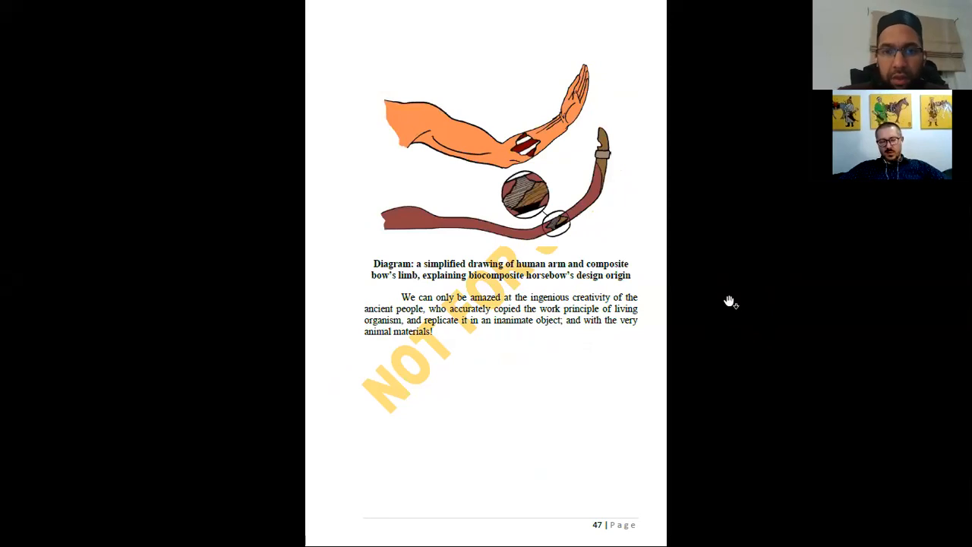
mouse_move(732, 190)
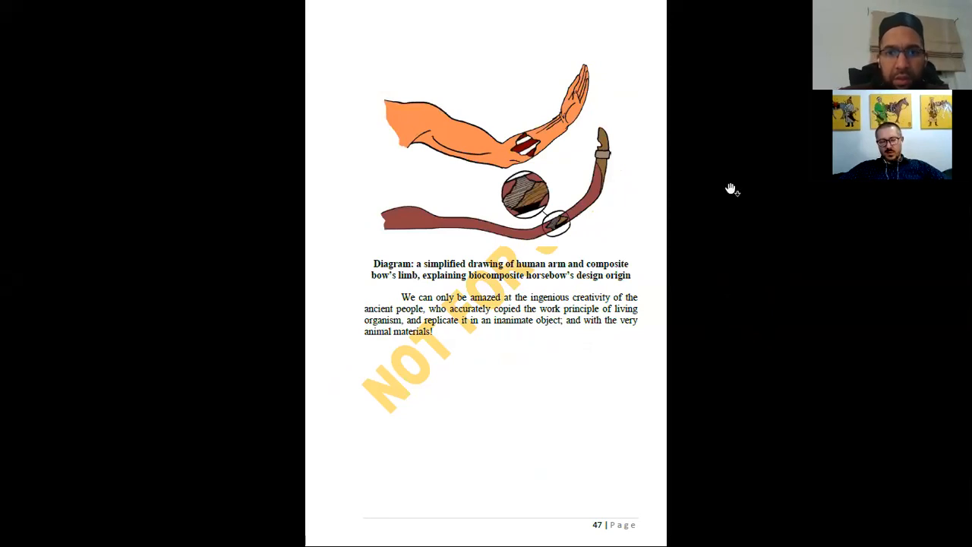
mouse_move(608, 68)
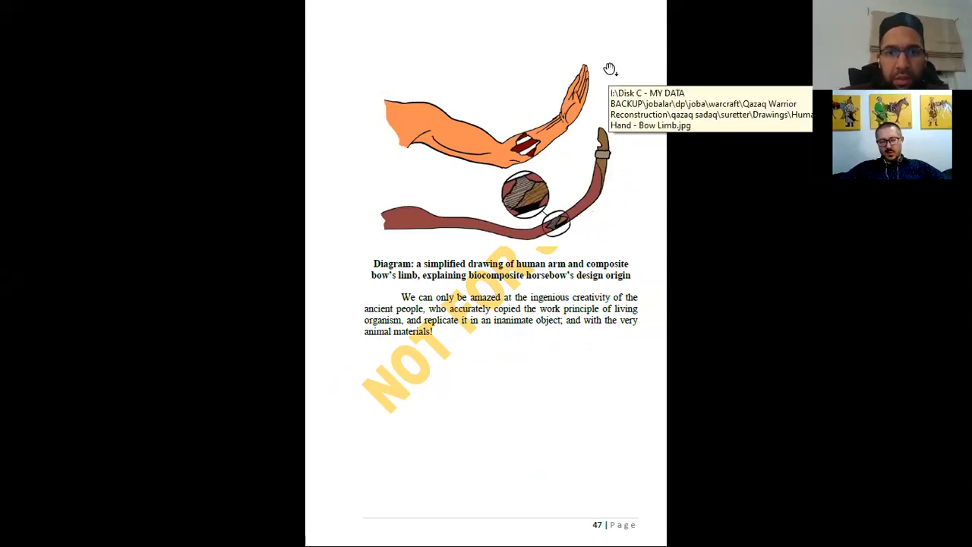
mouse_move(703, 167)
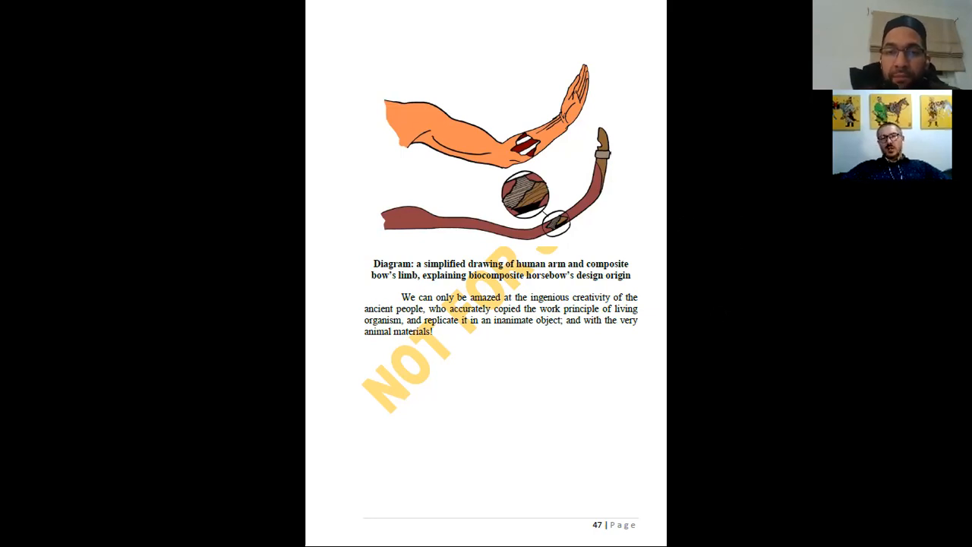
mouse_move(731, 401)
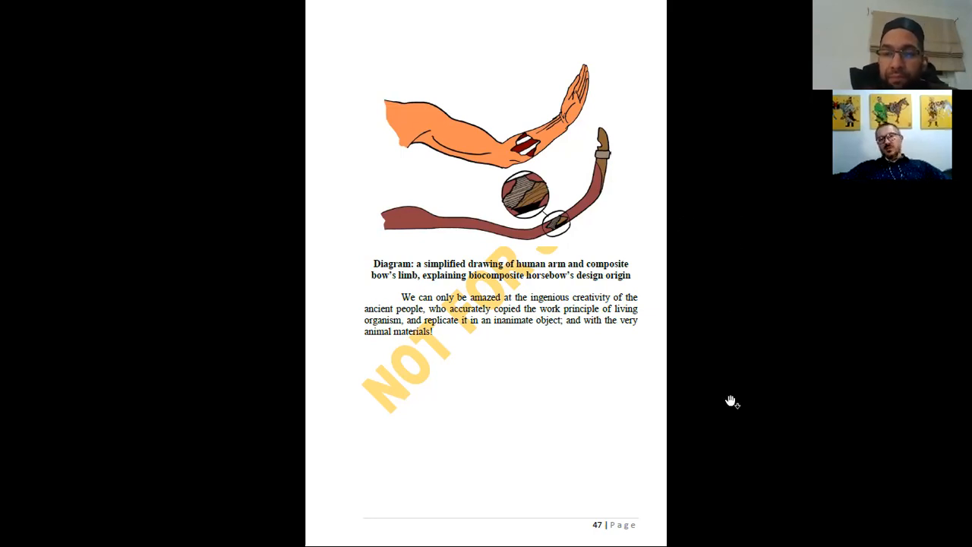